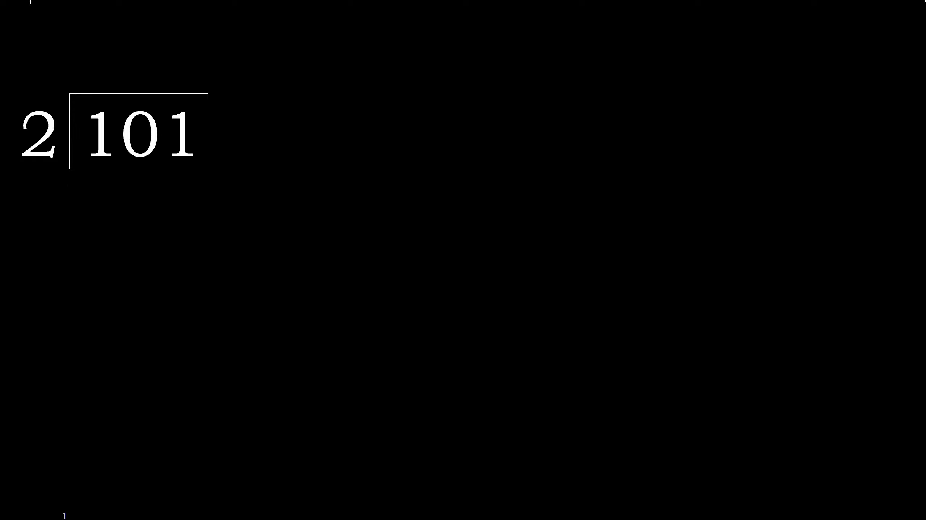
# Underline the leading 10 of 101 in yellow as the first partial dividend
pyautogui.moveTo(80, 169); pyautogui.dragTo(118, 162)
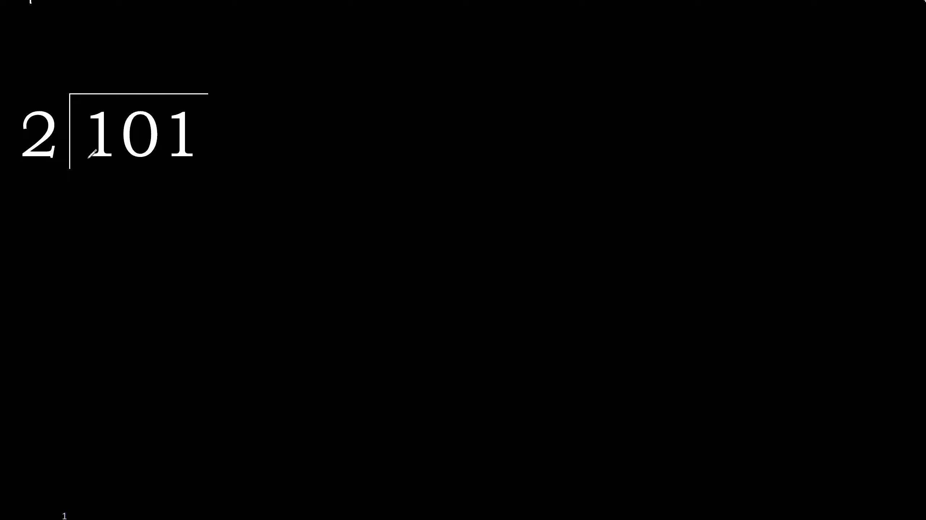
pyautogui.moveTo(86, 166); pyautogui.dragTo(151, 159)
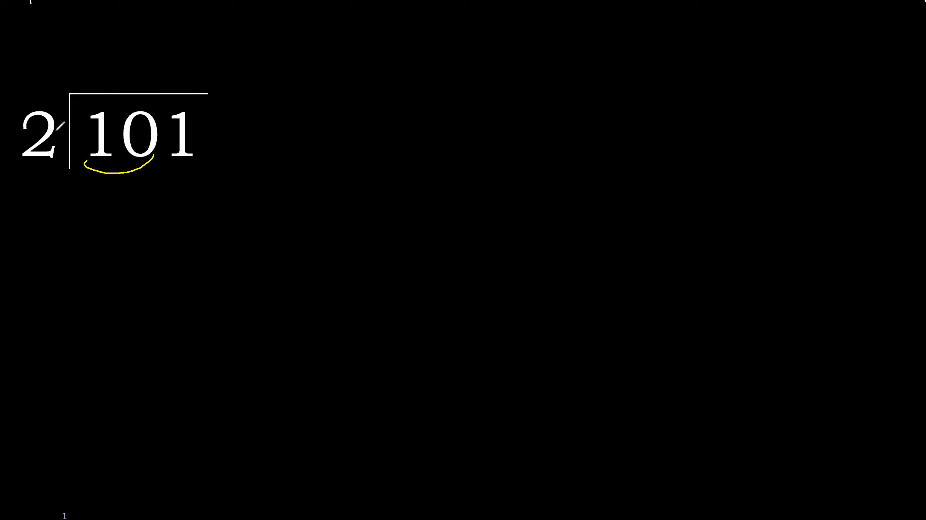
pyautogui.moveTo(60, 127); pyautogui.dragTo(114, 74)
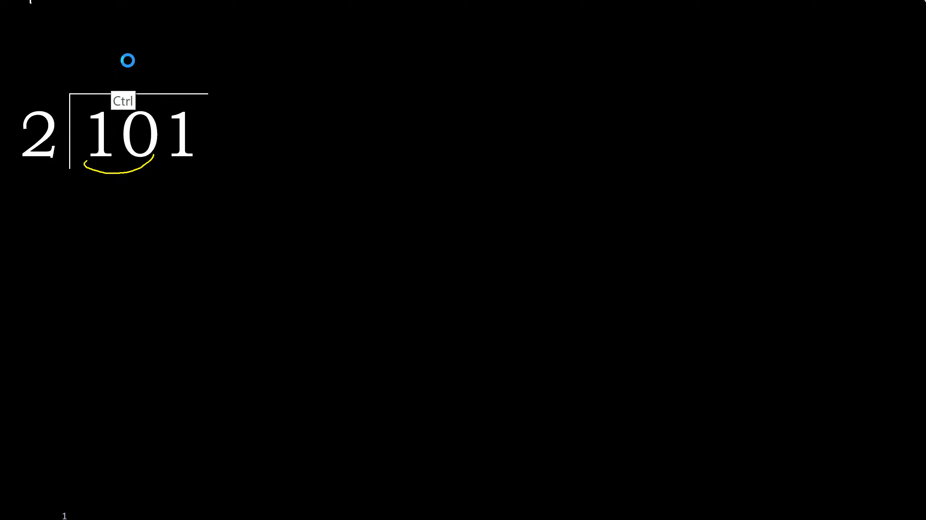
# Write 5 above the bar, subtract 10 leaving 0, and bring down the 1
pyautogui.moveTo(53, 124); pyautogui.dragTo(95, 41)
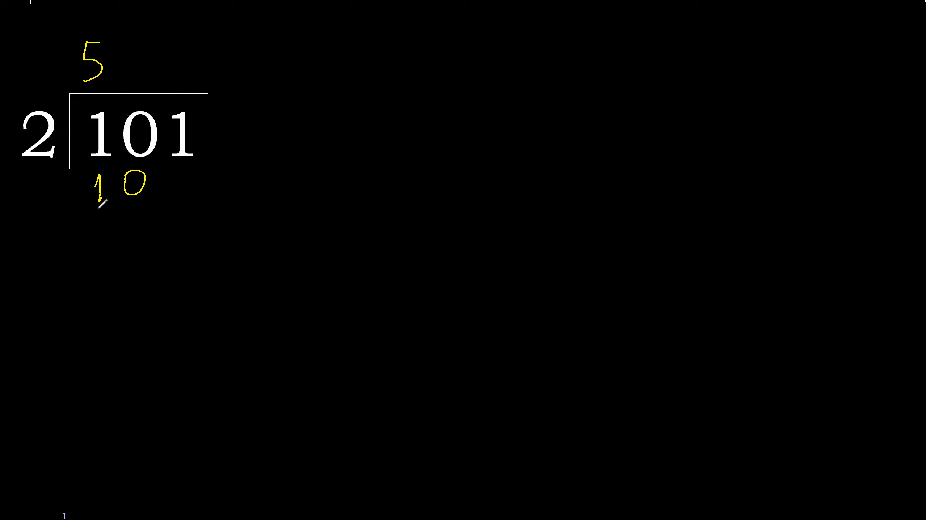
pyautogui.moveTo(88, 209); pyautogui.dragTo(144, 205)
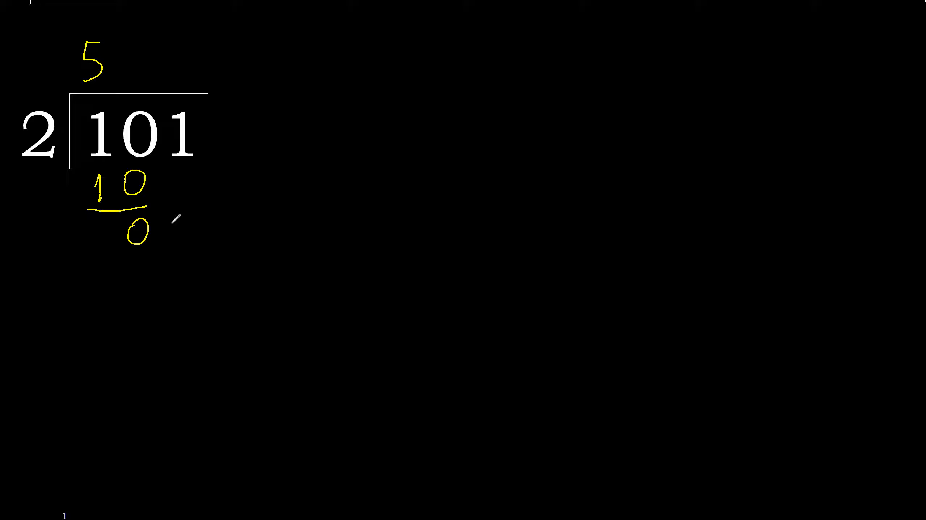
pyautogui.write('1')
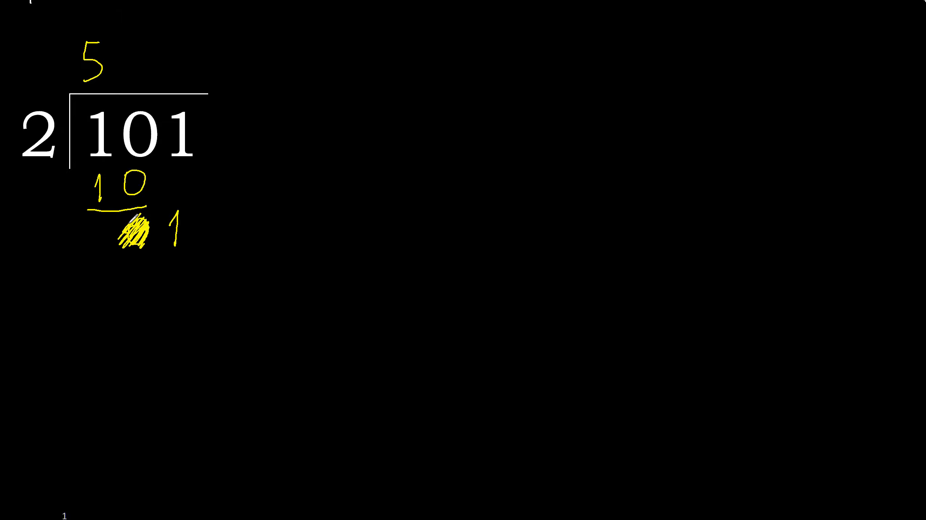
# Make the remainder 10, extend the quotient to 50. and mark an extra zero after 101
pyautogui.moveTo(153, 210); pyautogui.dragTo(171, 259)
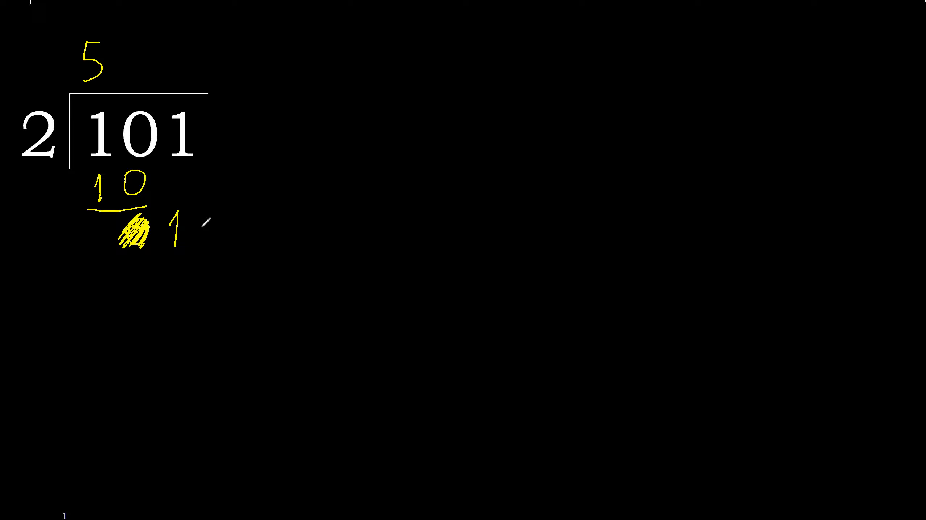
pyautogui.moveTo(201, 218); pyautogui.dragTo(225, 236)
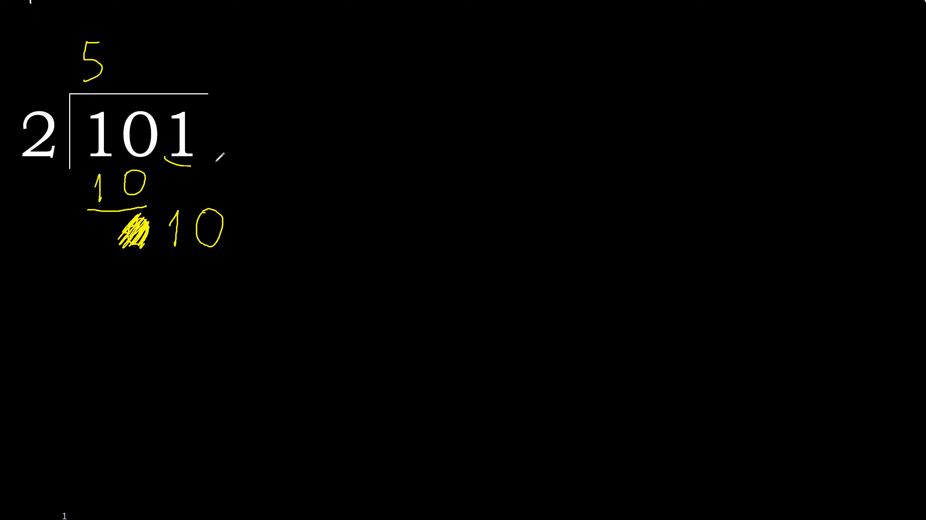
pyautogui.moveTo(224, 147); pyautogui.dragTo(200, 200)
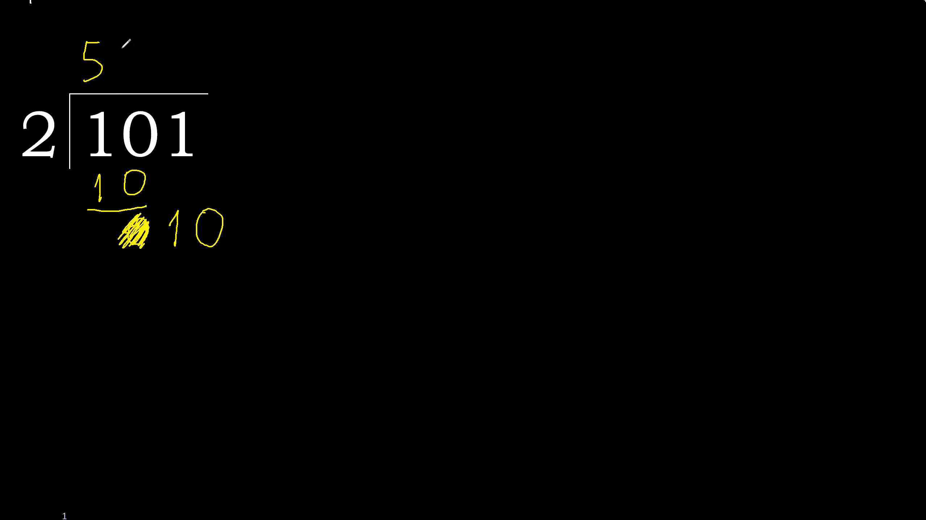
pyautogui.write('0.')
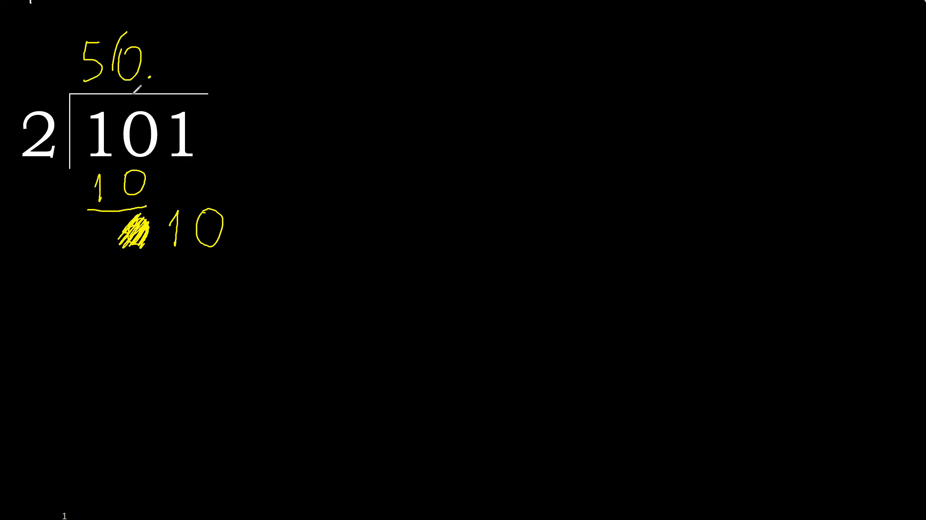
pyautogui.moveTo(172, 166); pyautogui.dragTo(230, 136)
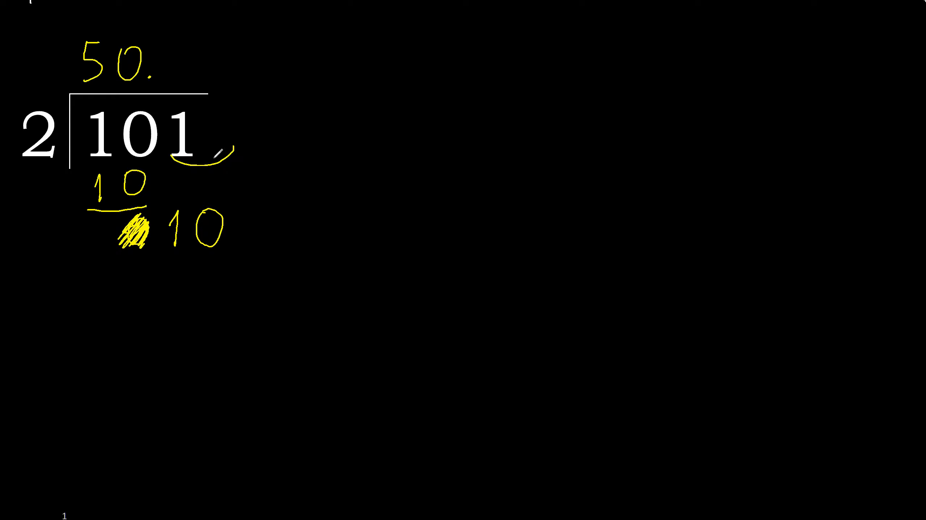